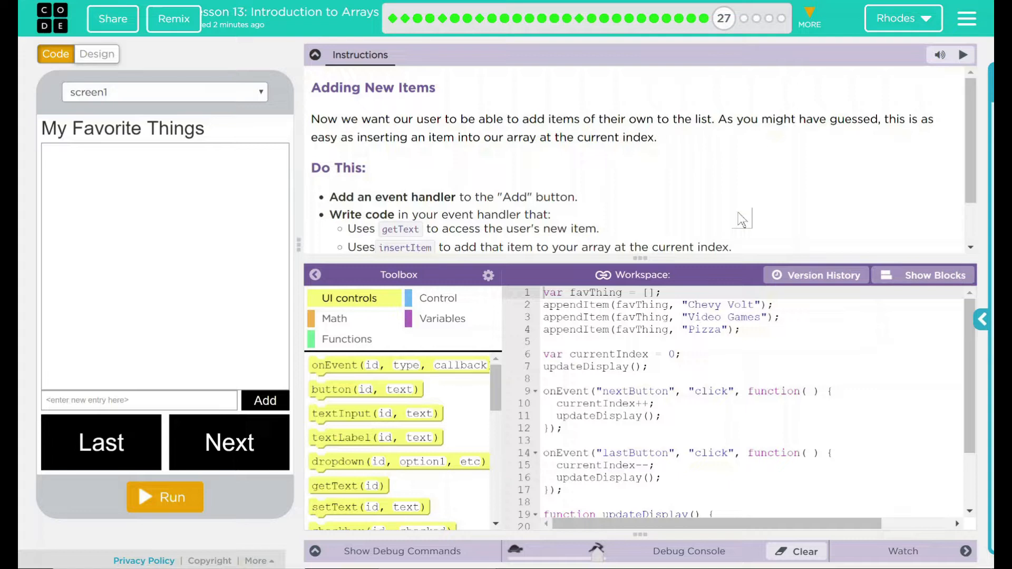
- Place a new empty onEvent click handler below the lastButton handler
scroll(down, 3)
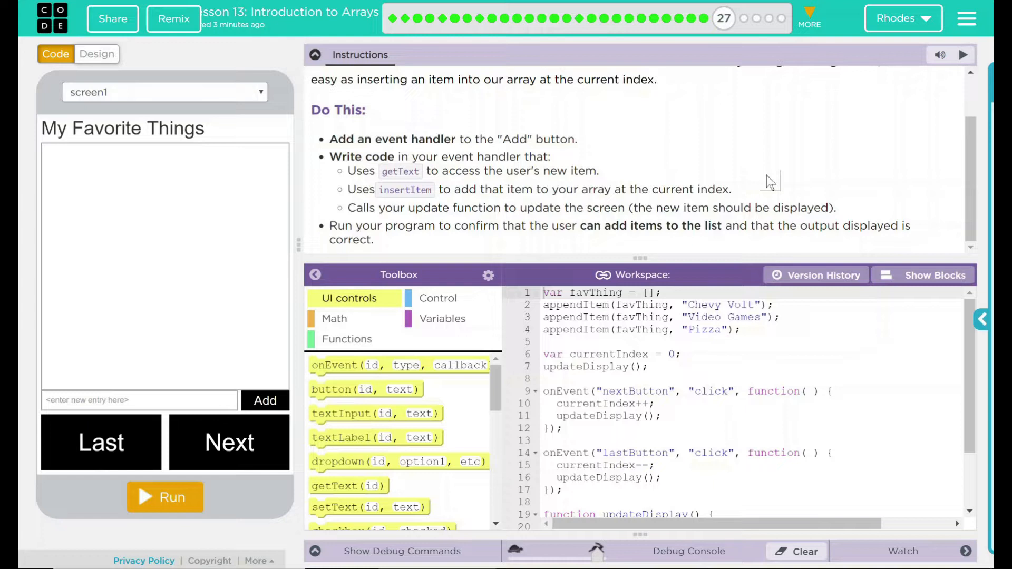
mouse_move(341, 137)
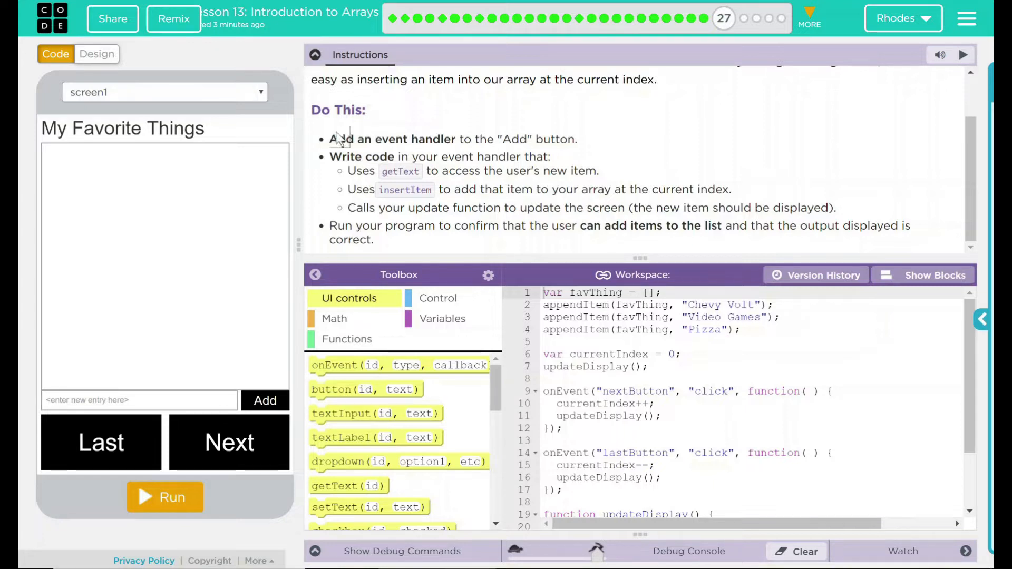
drag(330, 140, 878, 226)
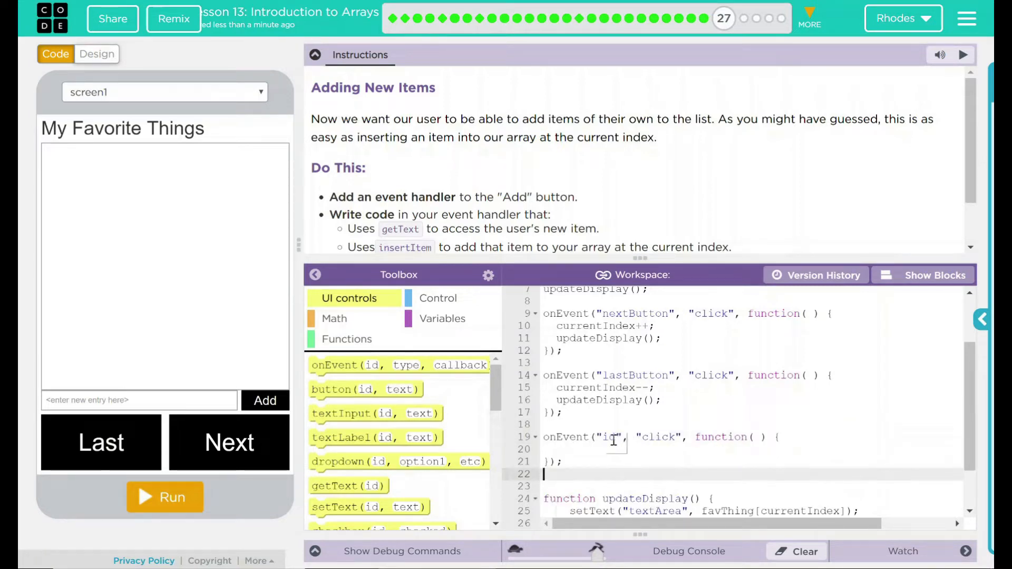
mouse_move(265, 401)
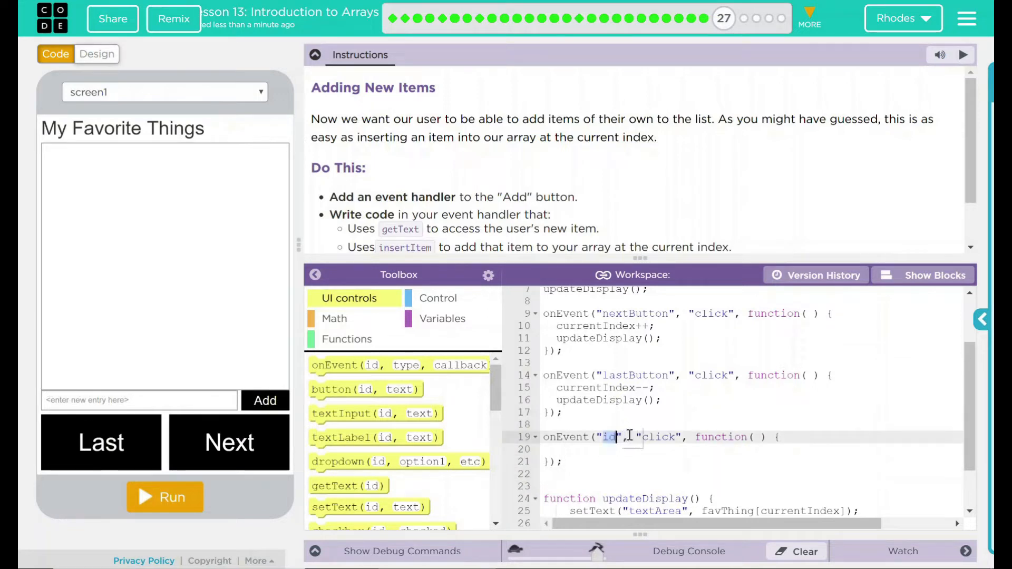
- Set the new click handler's element id to addButton
text(addButton)
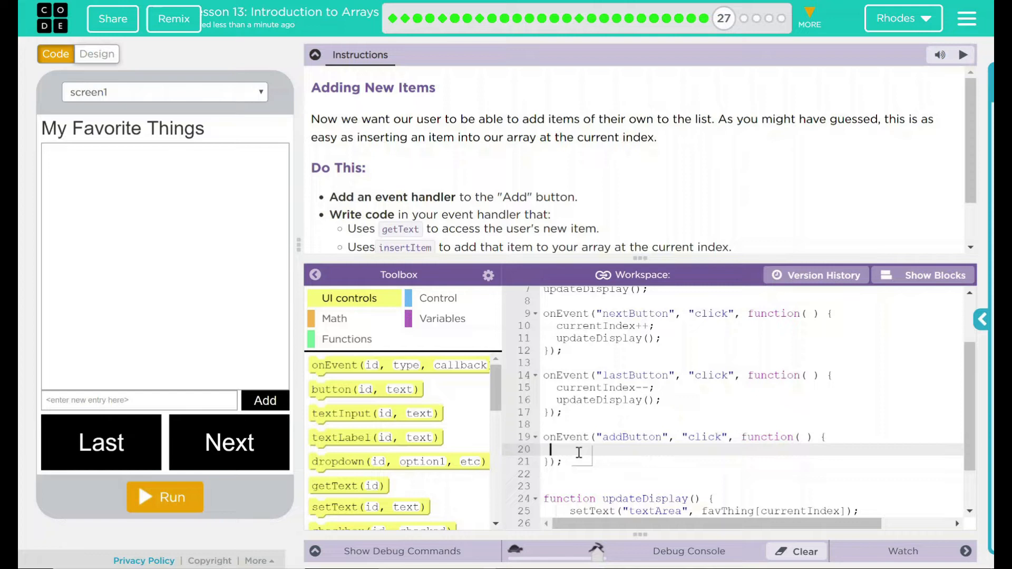
- Write var newItem = getText("userTextInput"); on line 20 of the Add handler
text(v)
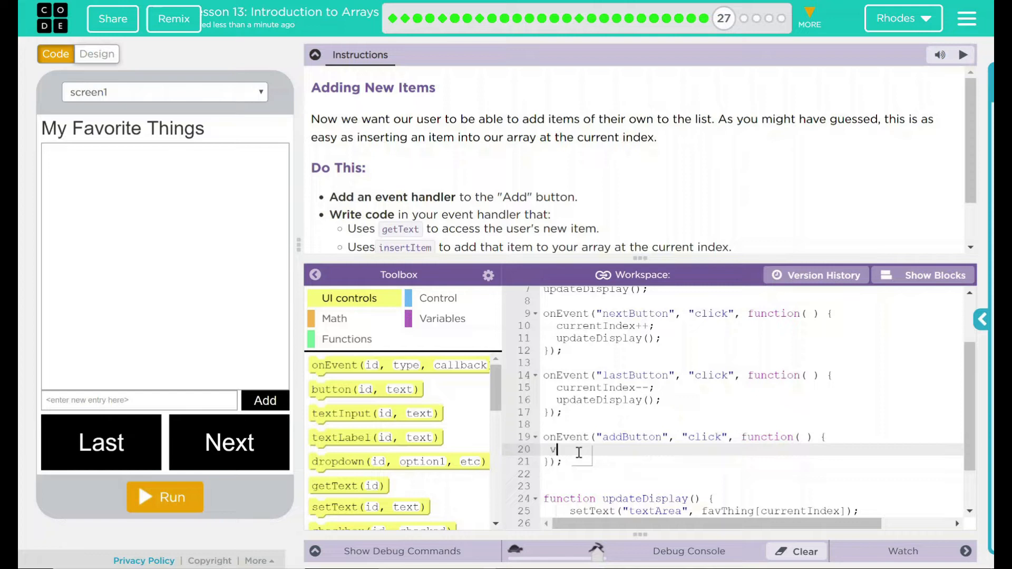
text(ar)
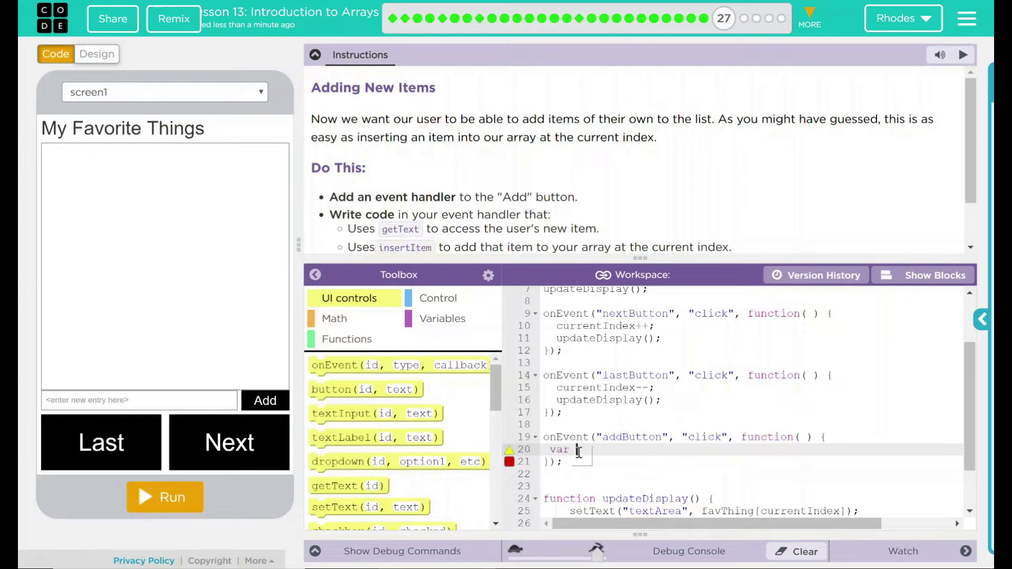
text(newItem)
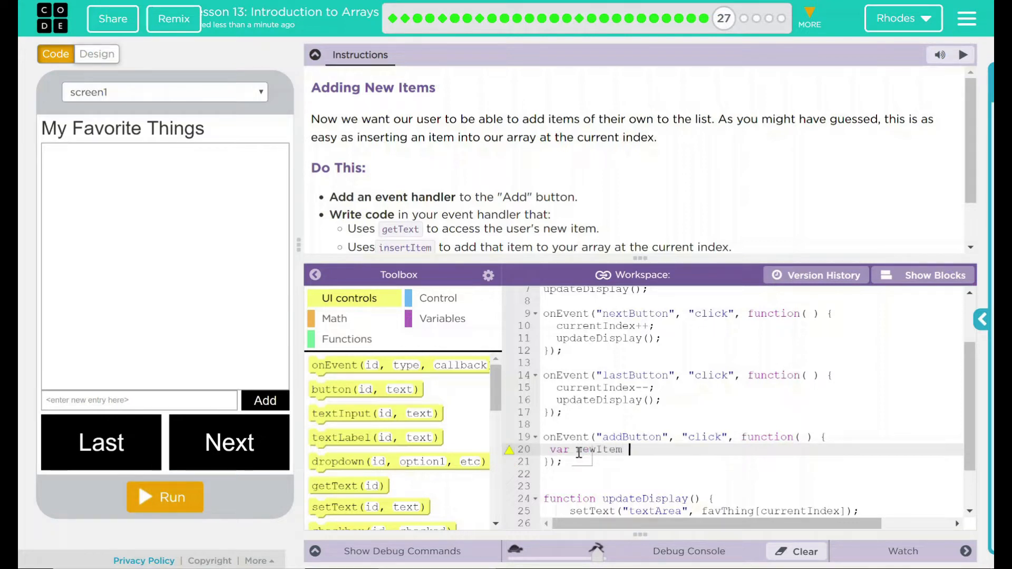
text(=  getText("id)
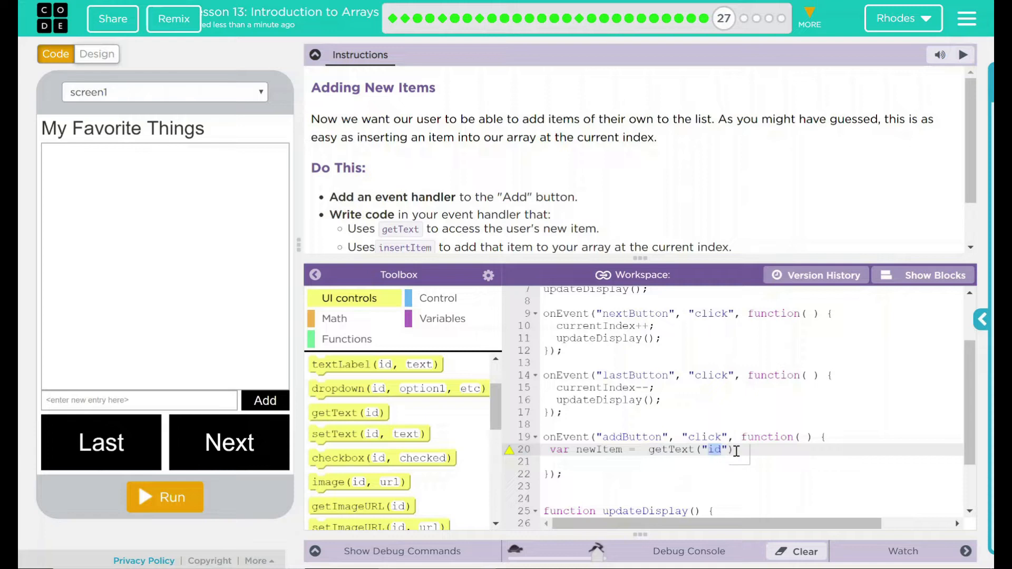
text(userTextInput)
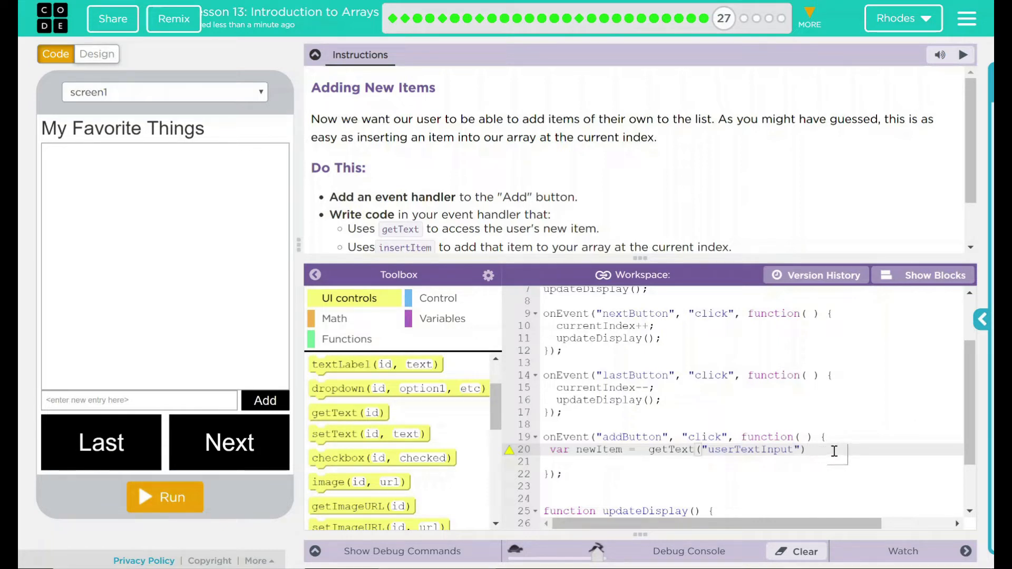
text(;)
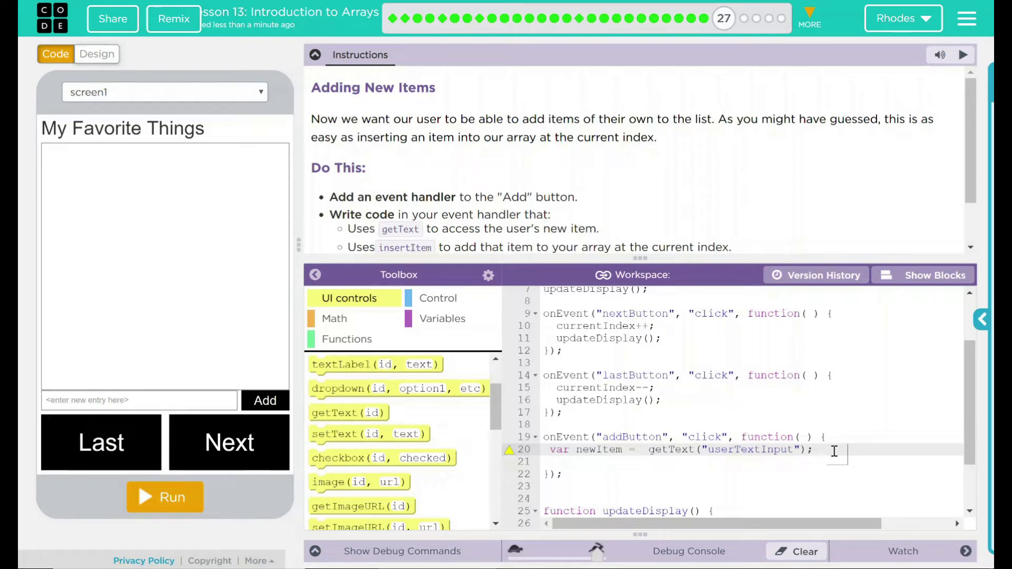
- Write setText("userTextInput", ""); on line 21 to blank the input box
text(setText)
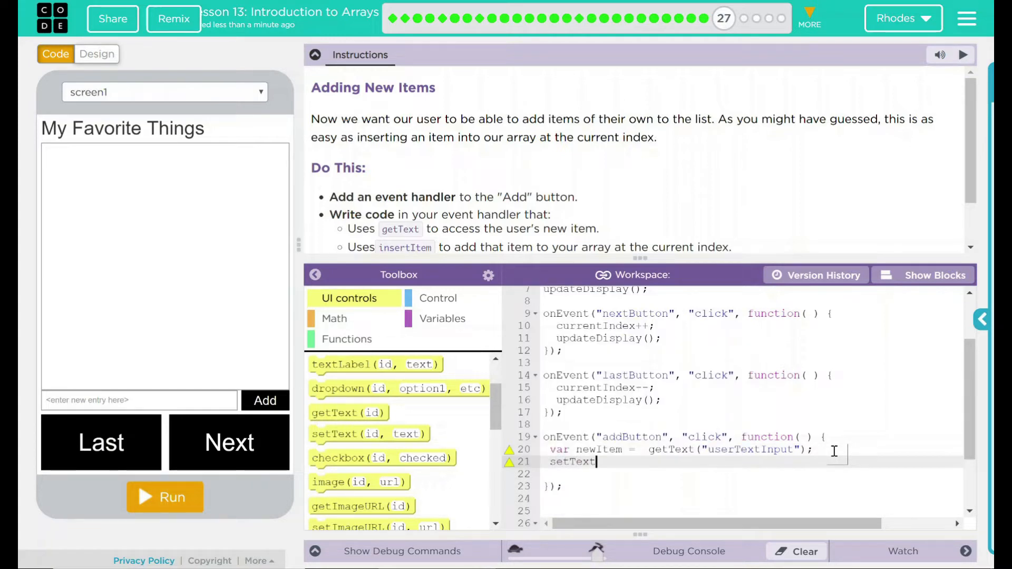
text((userInp)
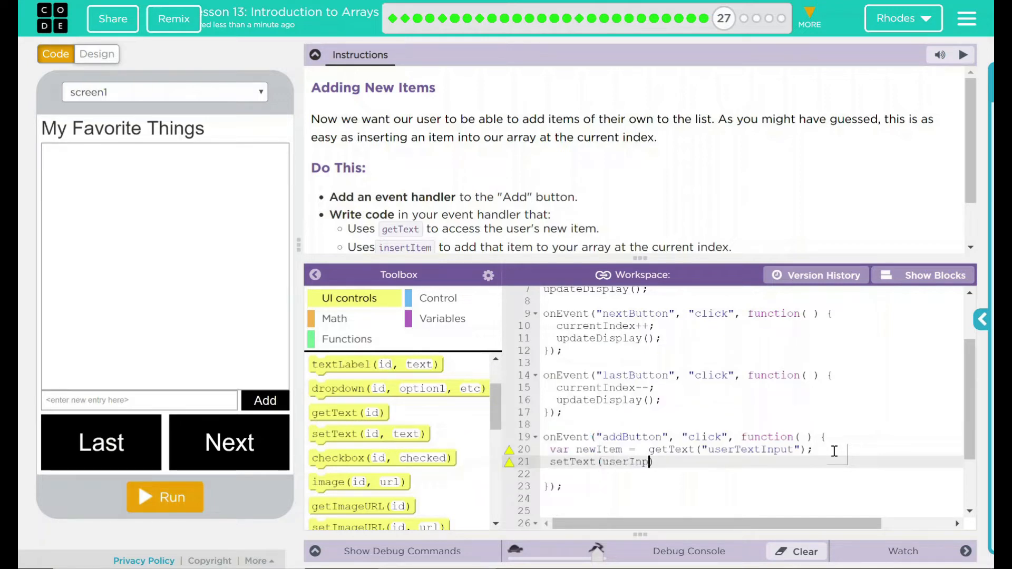
text(B)
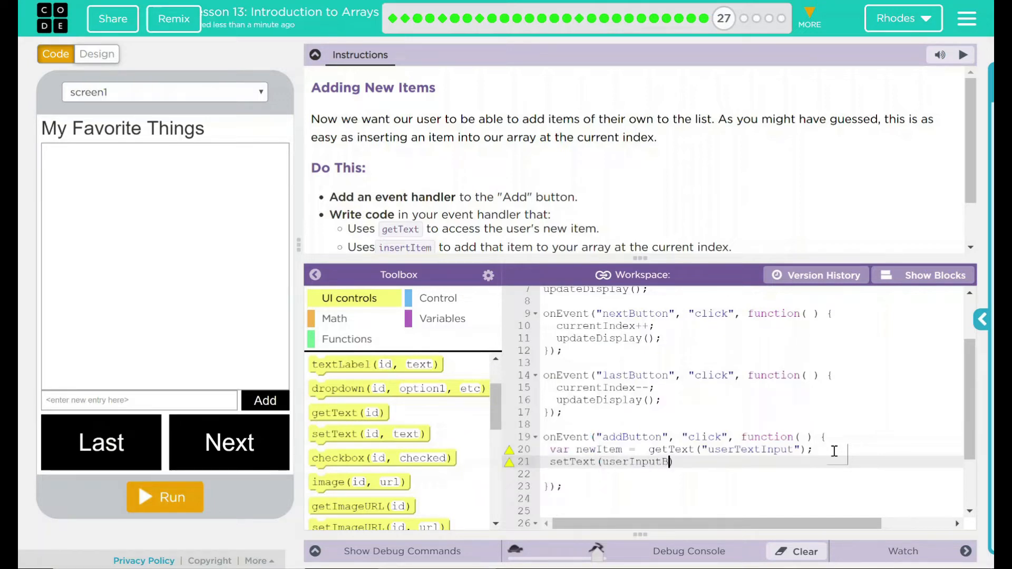
text(o)
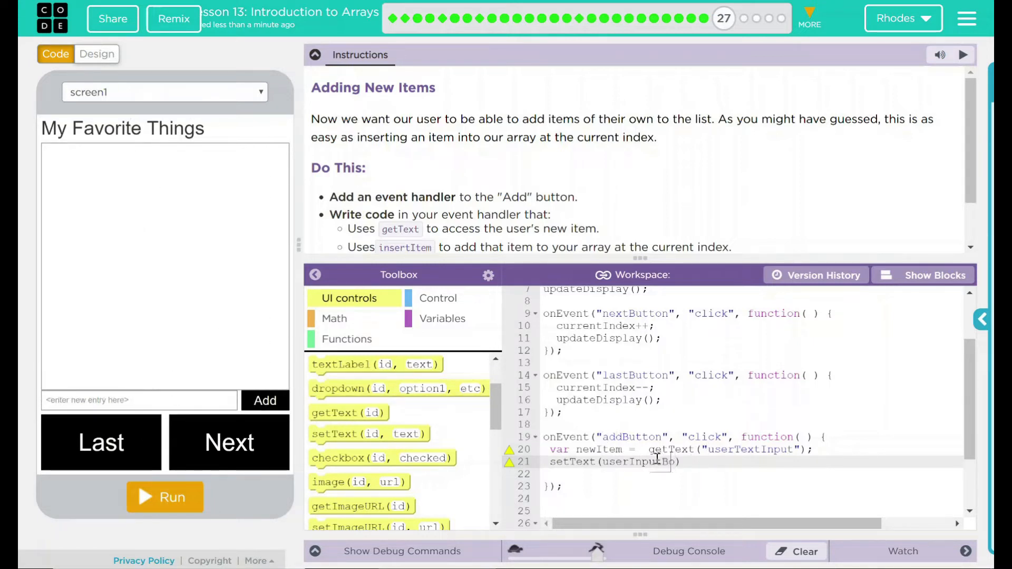
key(Backspace)
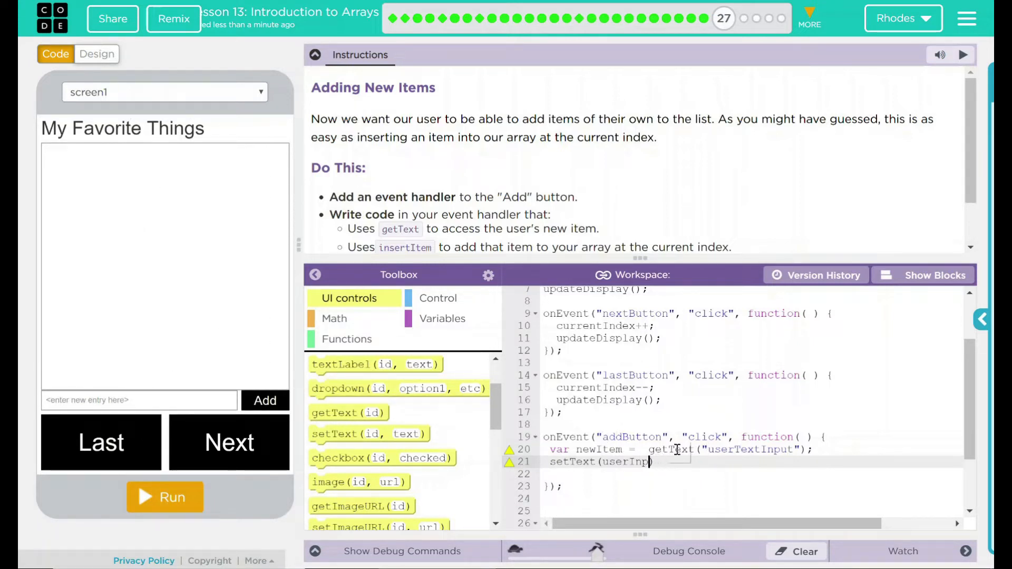
text(userTex)
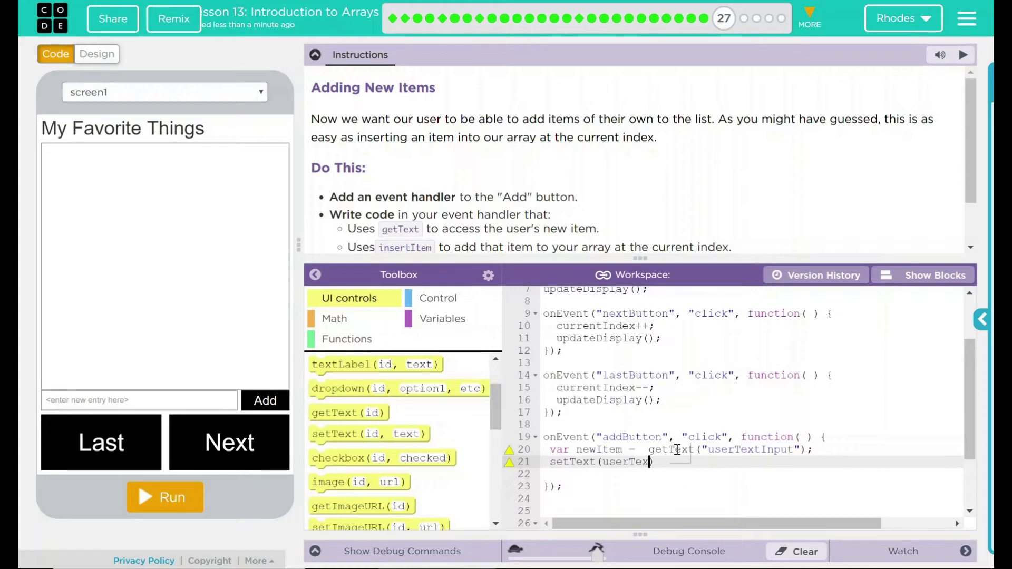
text(tInput)
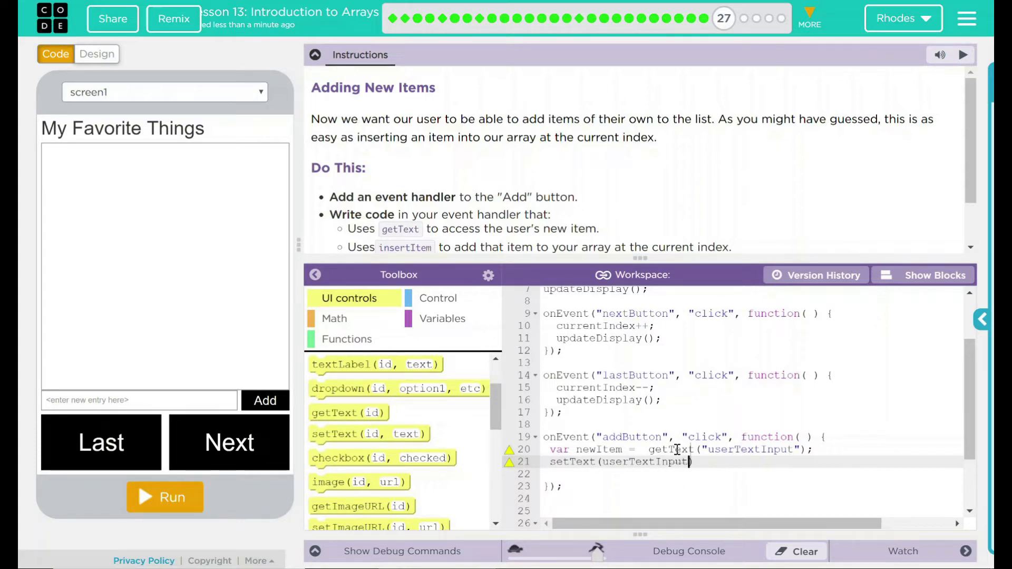
text(, "")
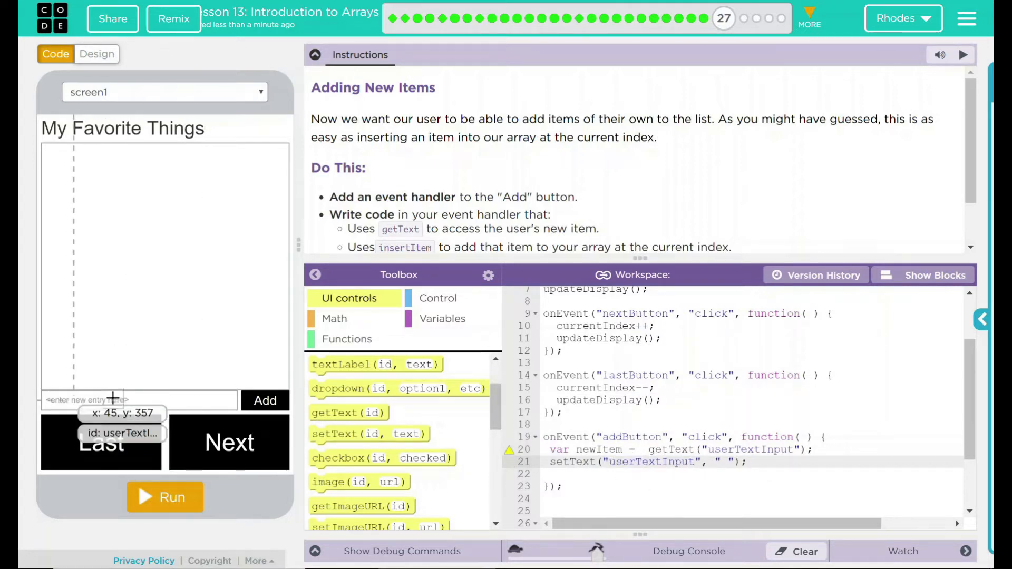
mouse_move(142, 399)
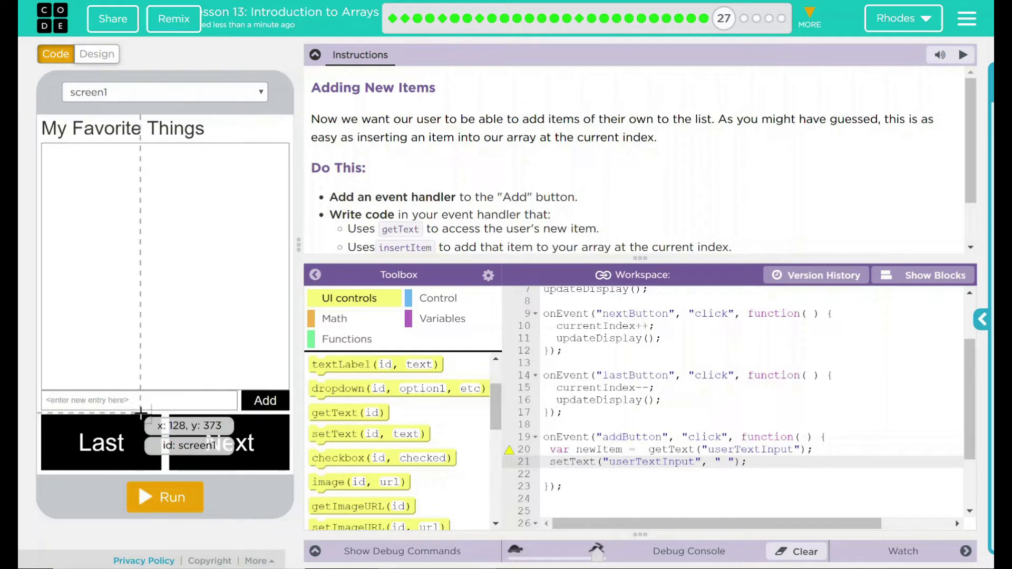
mouse_move(136, 395)
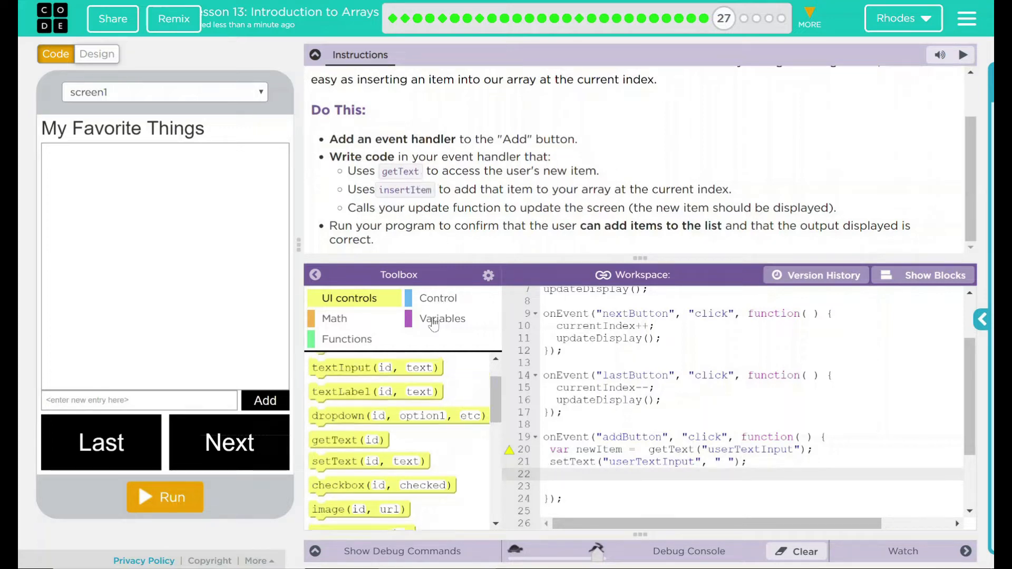
- Insert an insertItem call on line 22 with FavThing as list and currentIndex as index
click(442, 318)
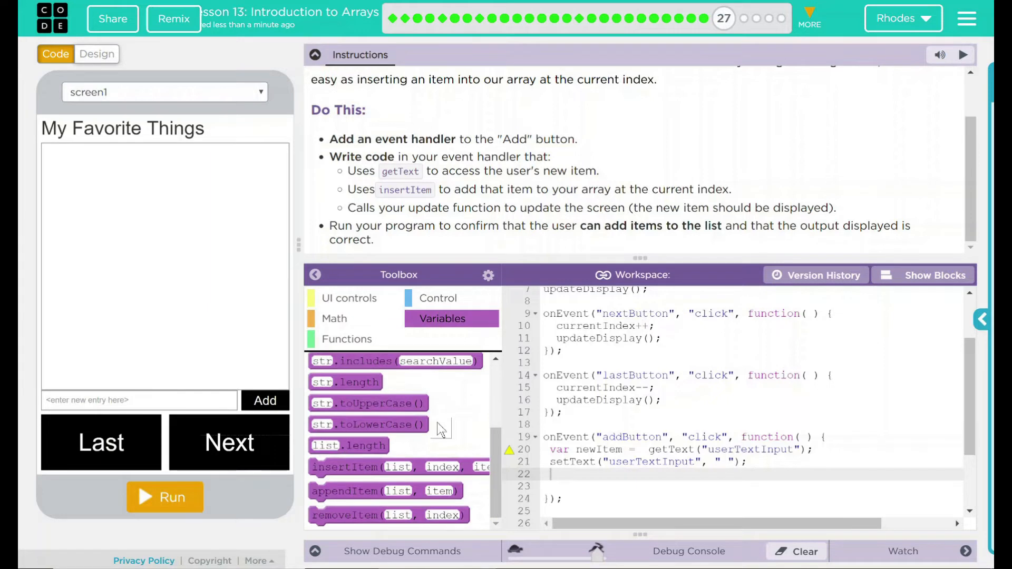
mouse_move(354, 483)
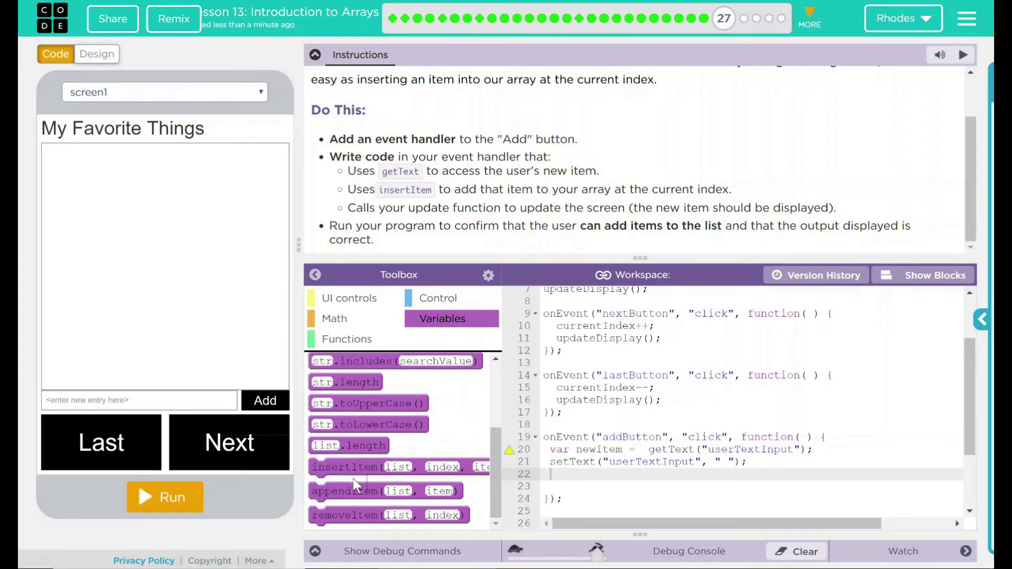
drag(346, 467, 562, 484)
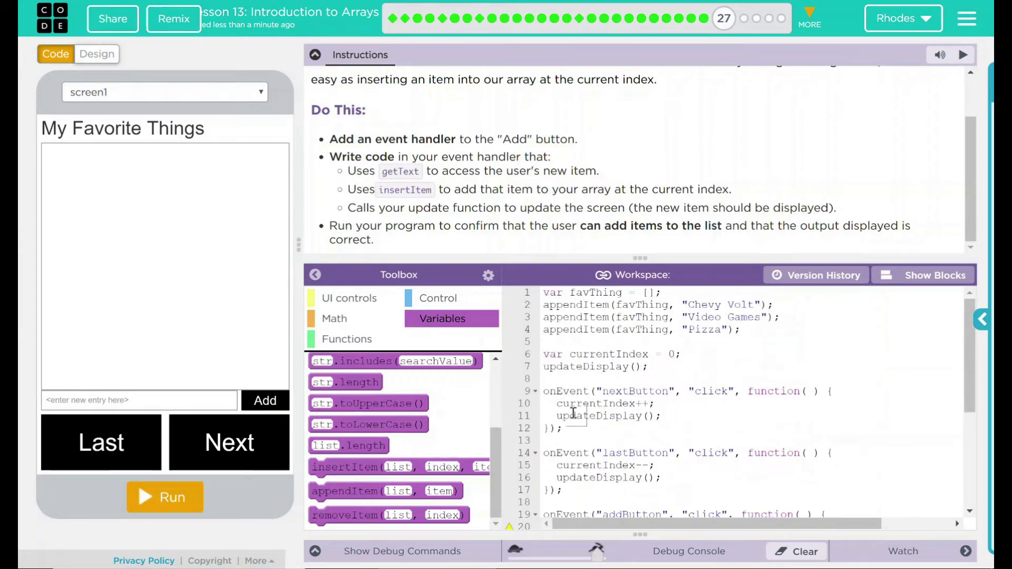
double_click(600, 404)
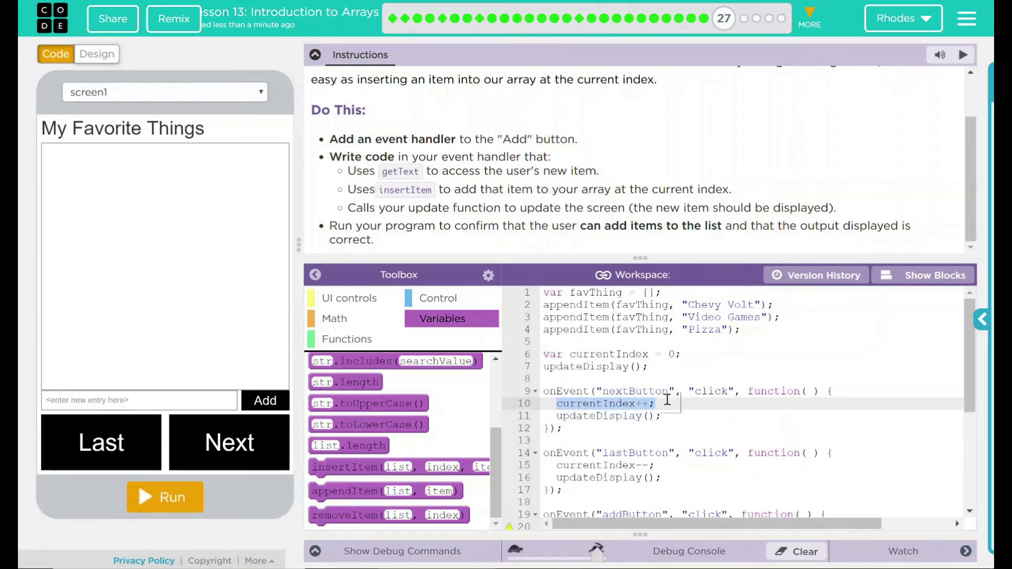
scroll(down, 3)
text(insertItem(favThing, currentIndex, "");)
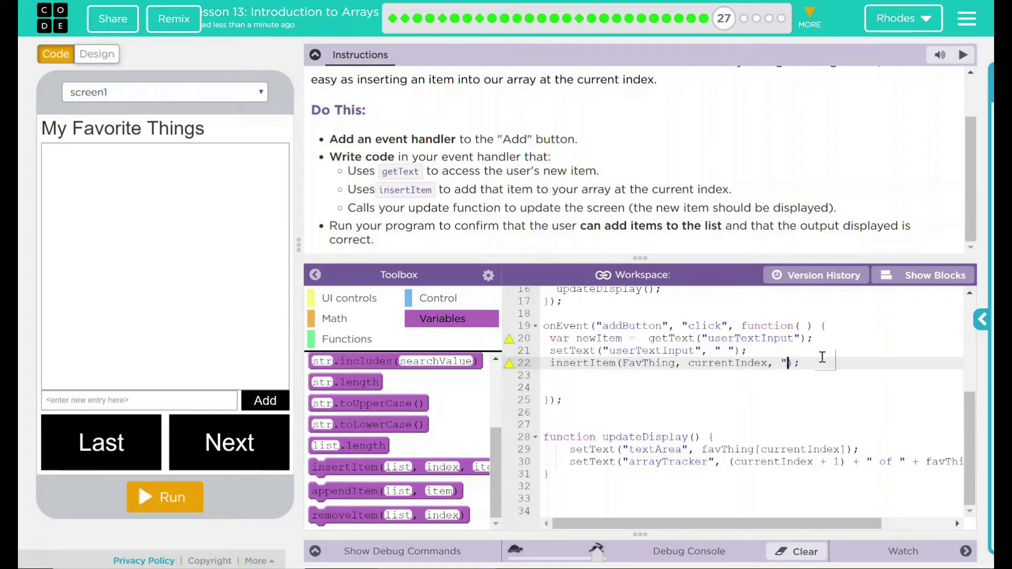
- Pass newItem as insertItem's item argument and begin the update line below it
text(new)
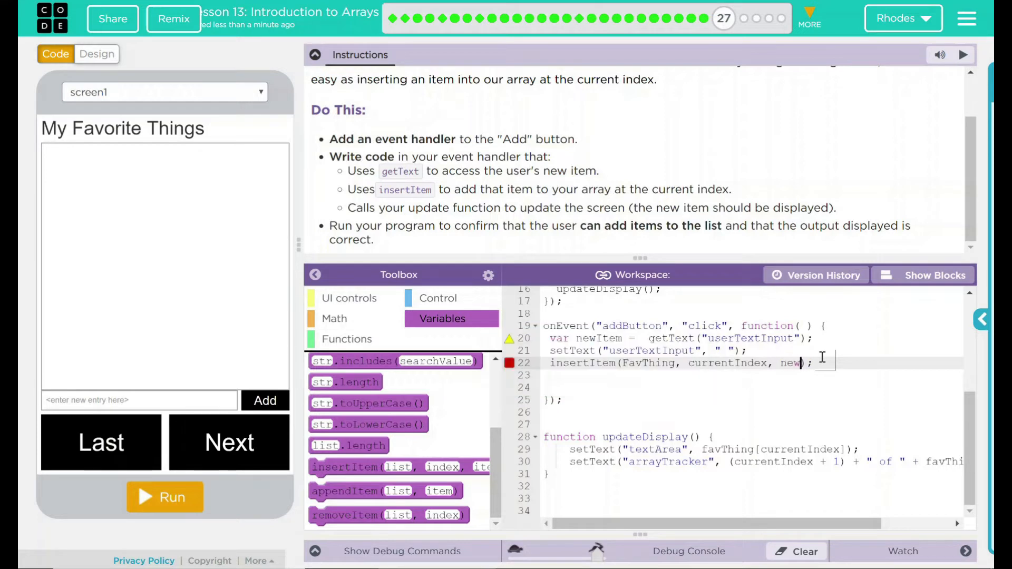
text(Item)
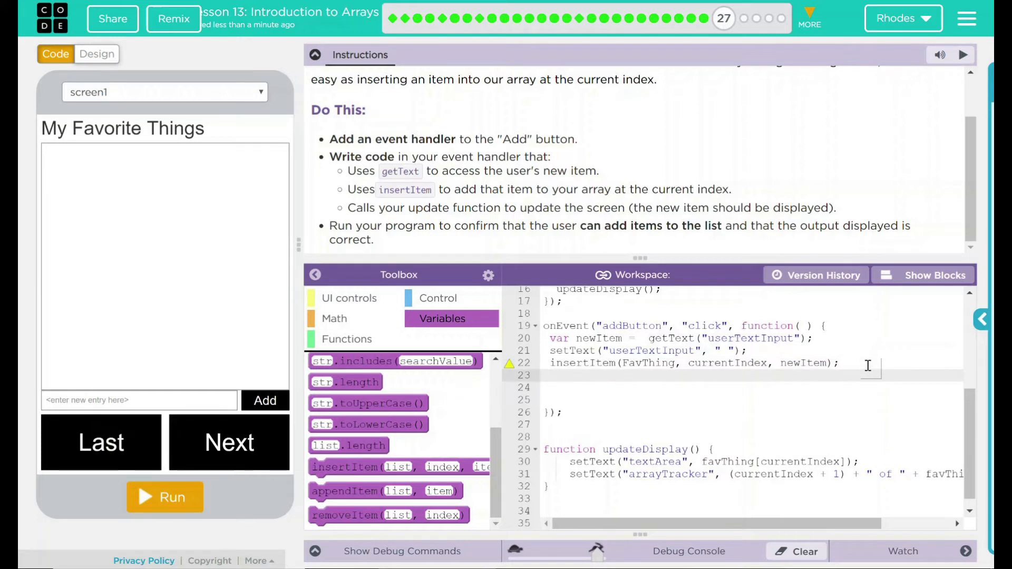
text(update)
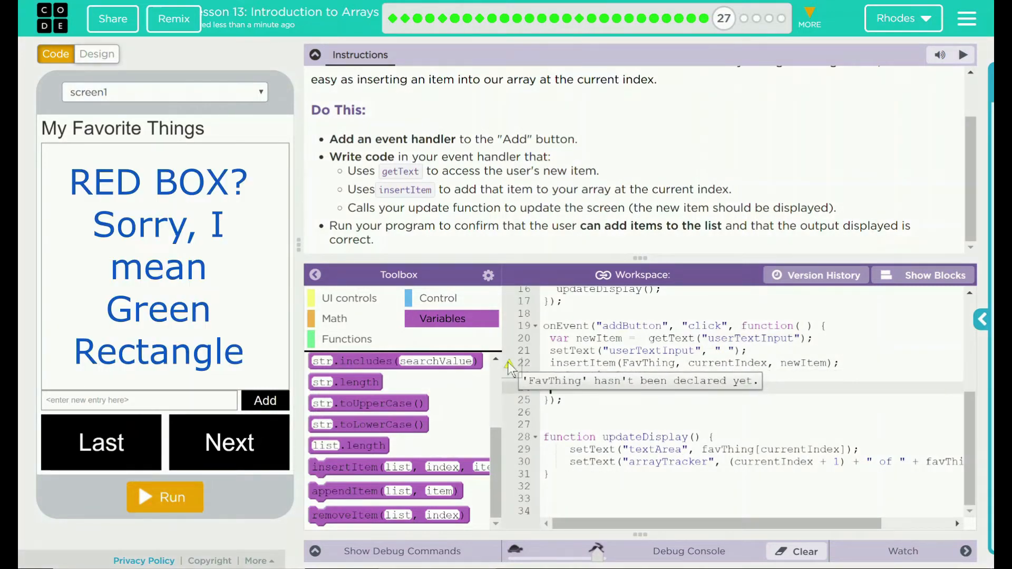
- Call updateDisplay(); right after insertItem and review the handler code
text(updateDisplay();)
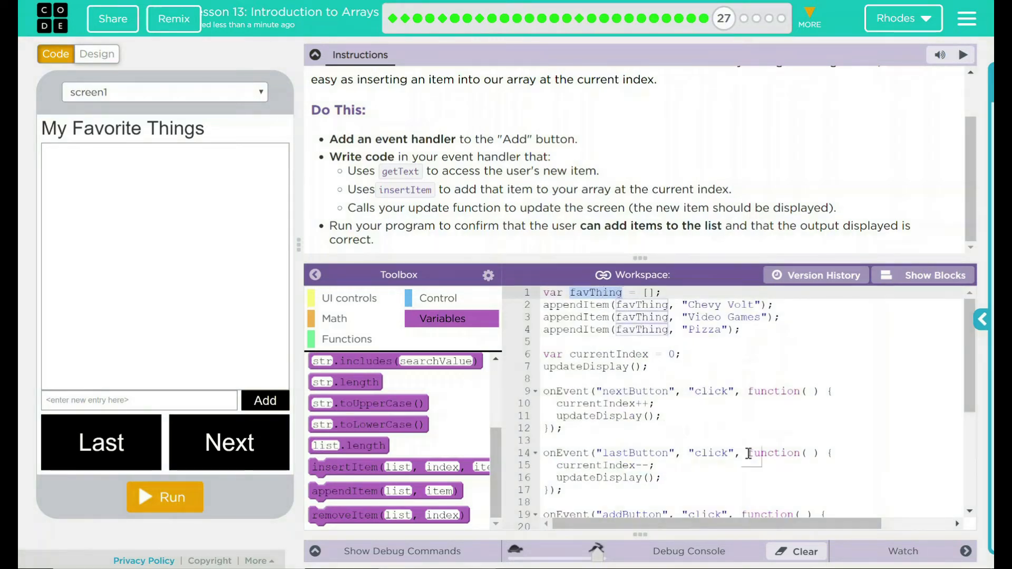
scroll(down, 3)
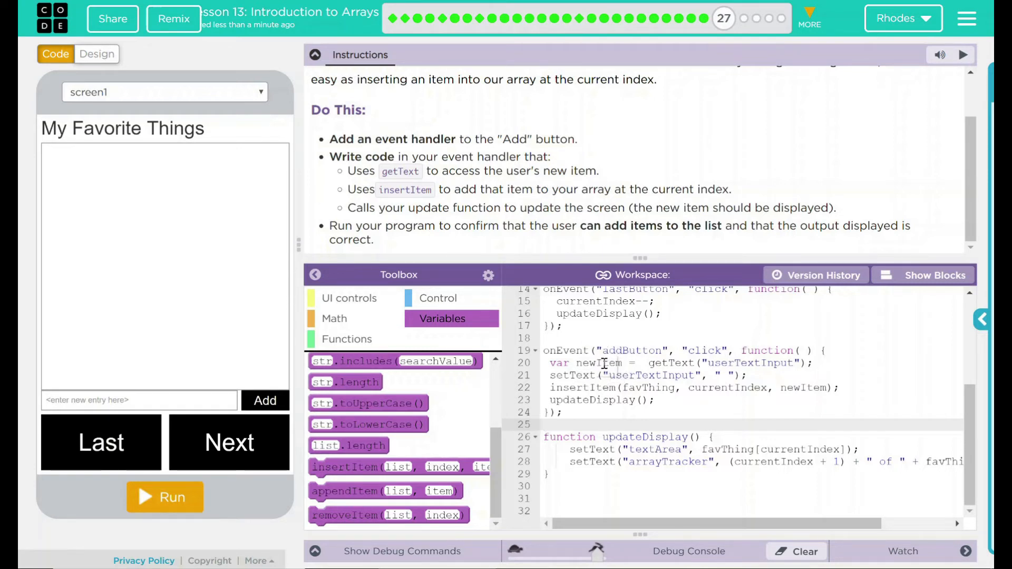
- Correct FavThing to the declared favThing so the warning flag clears
click(726, 350)
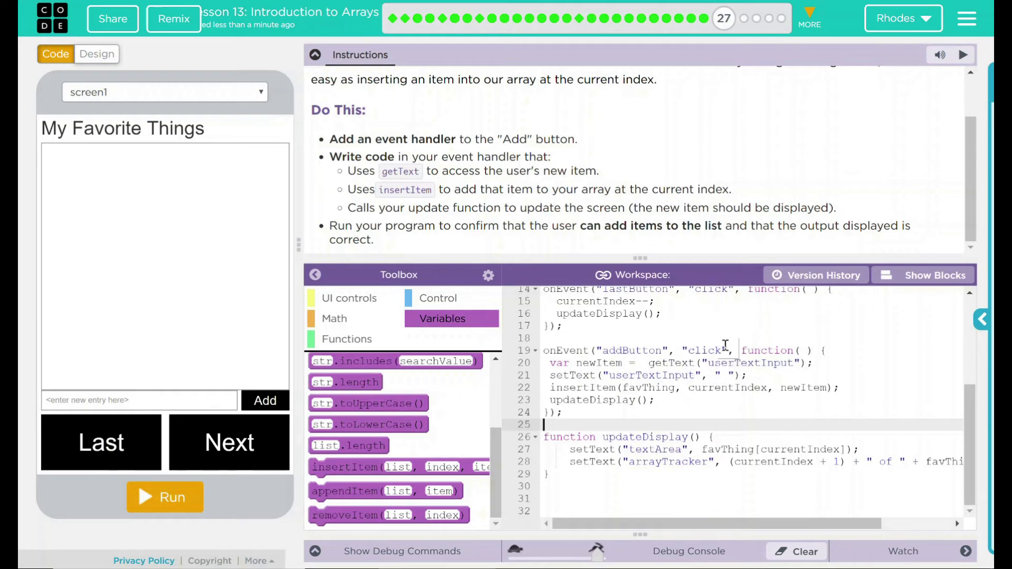
mouse_move(729, 363)
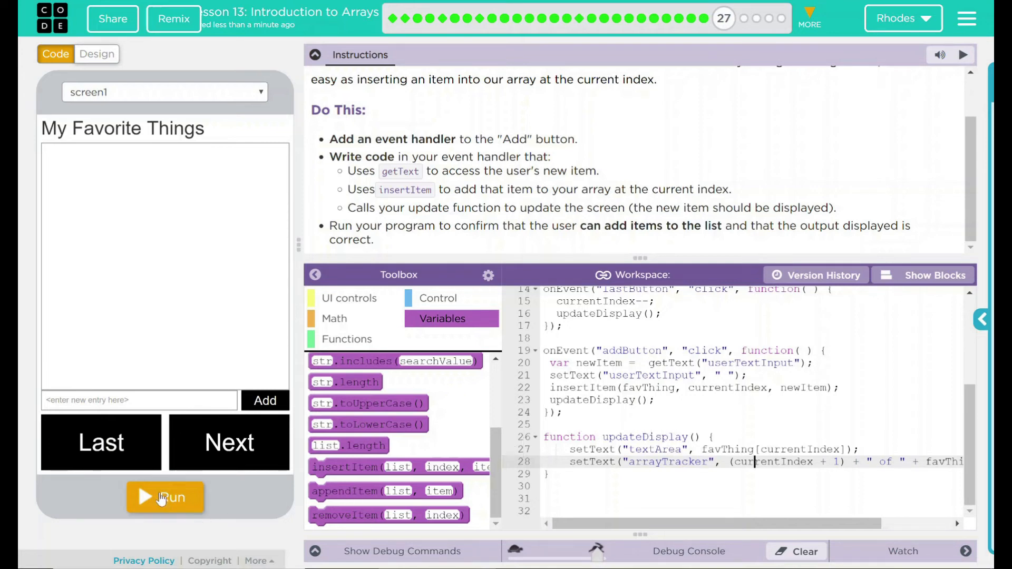
- Run the app and add Coding via the entry box and Add button
click(165, 496)
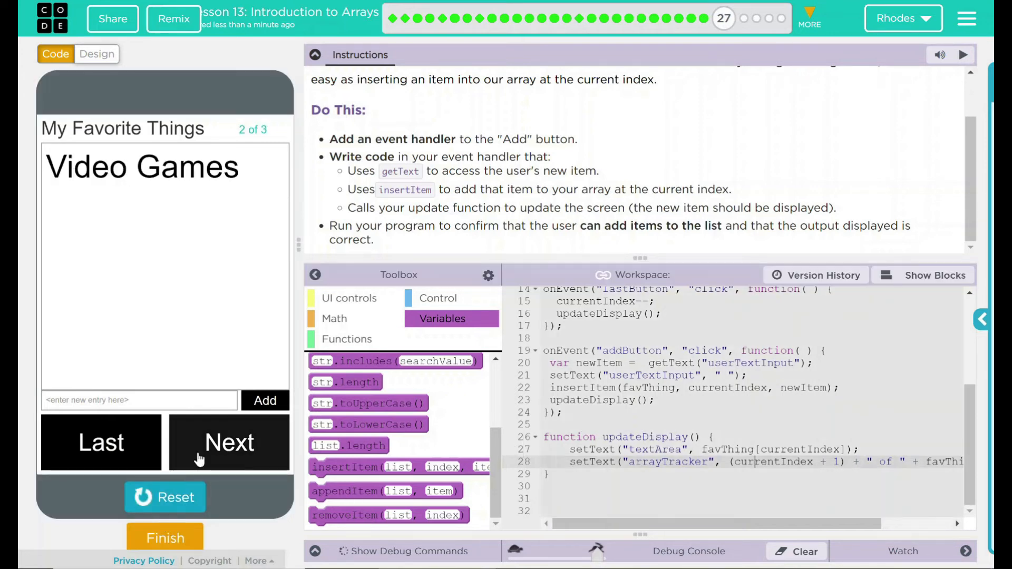
click(100, 442)
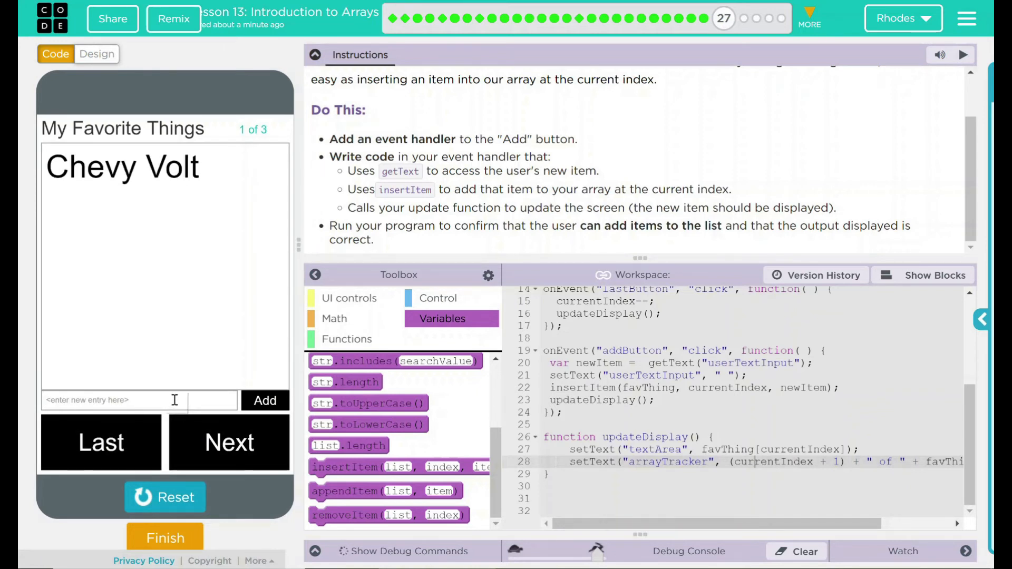
text(q)
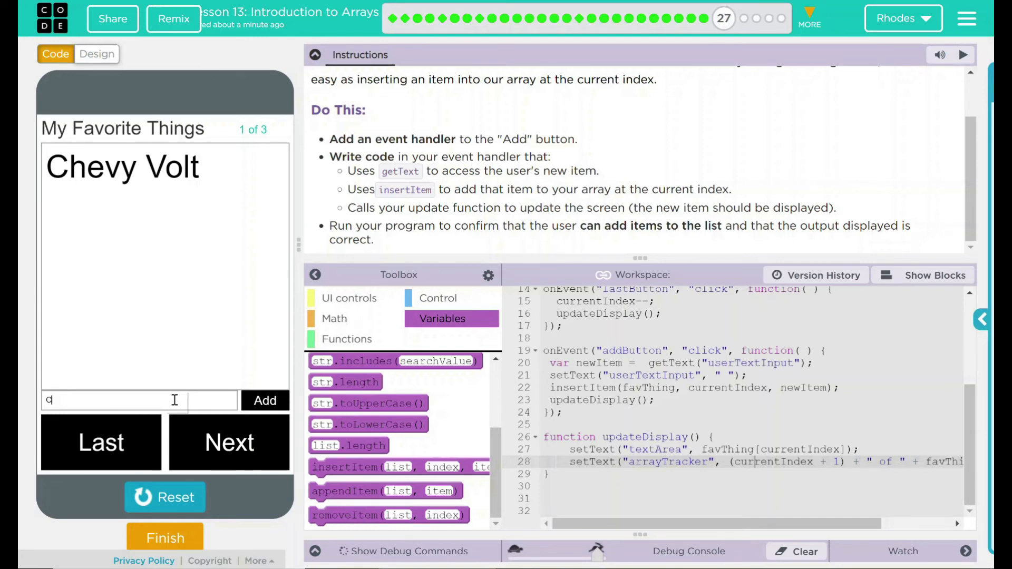
text(Coding)
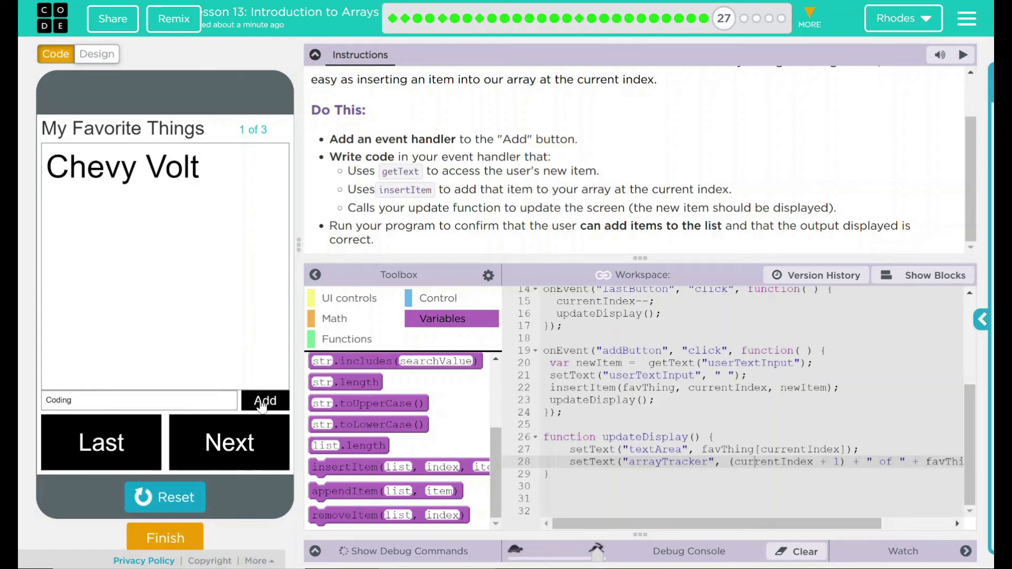
click(264, 401)
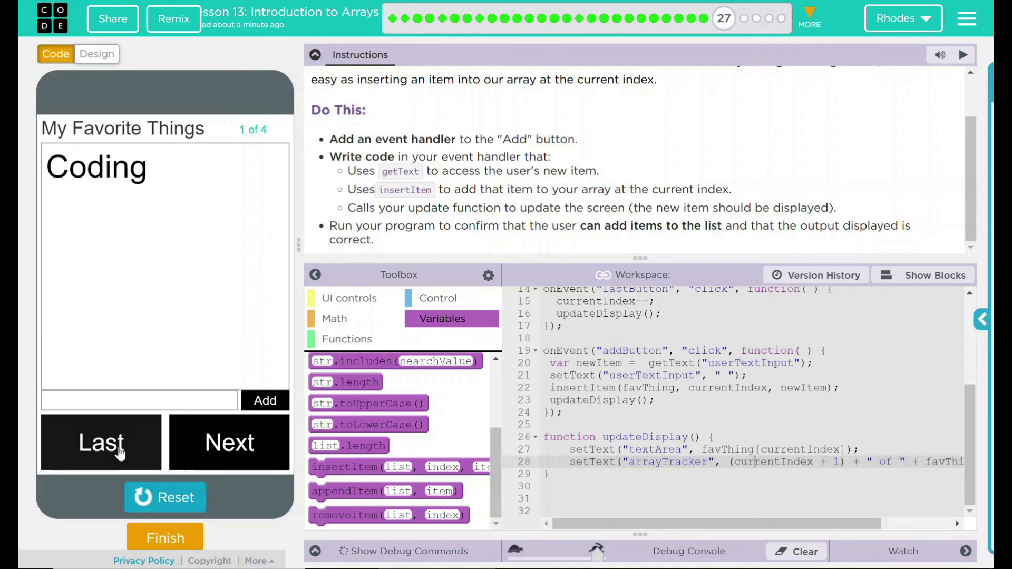
click(101, 442)
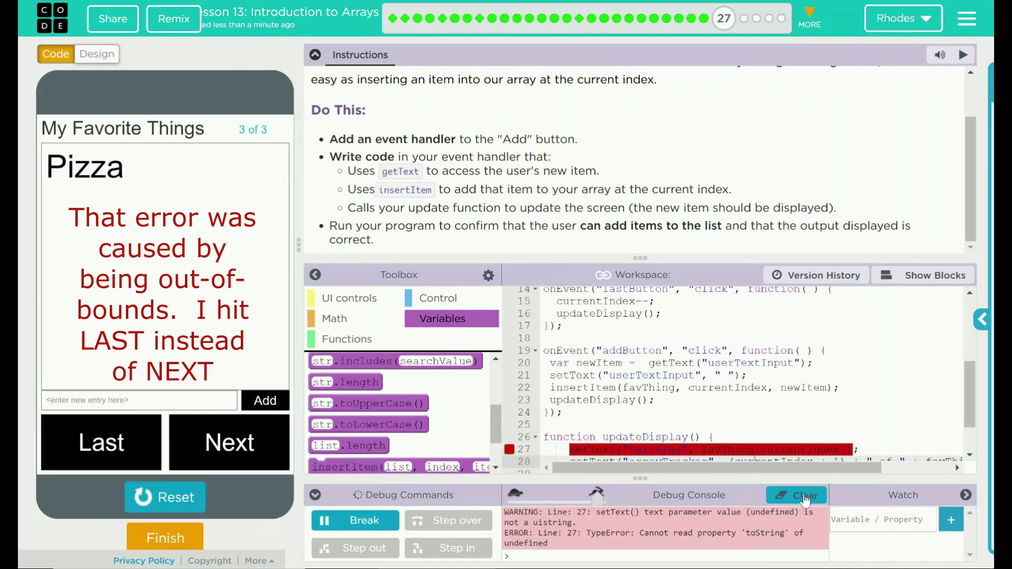
- Clear the Debug Console errors, reset the app and run it again
click(801, 496)
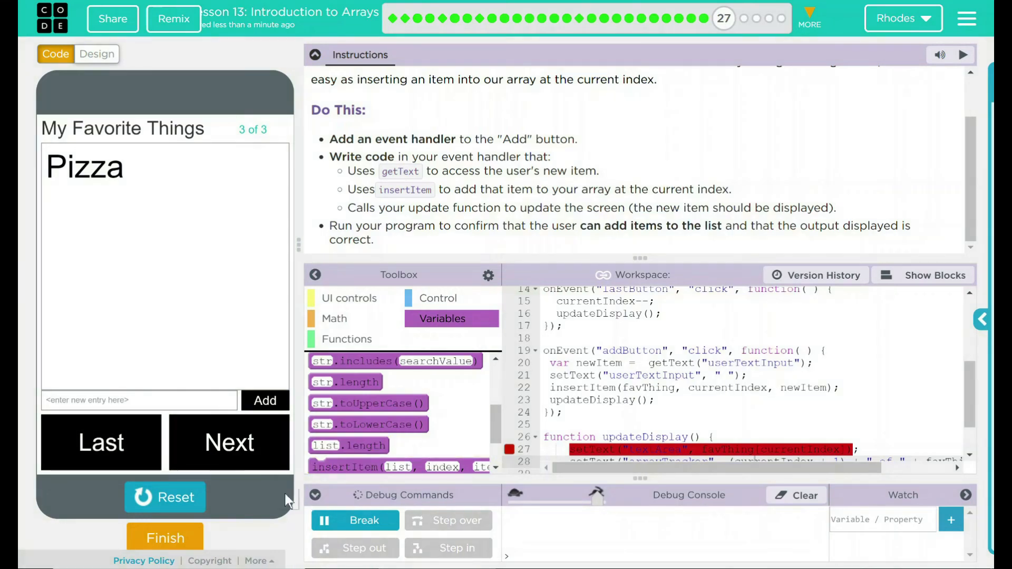
click(165, 496)
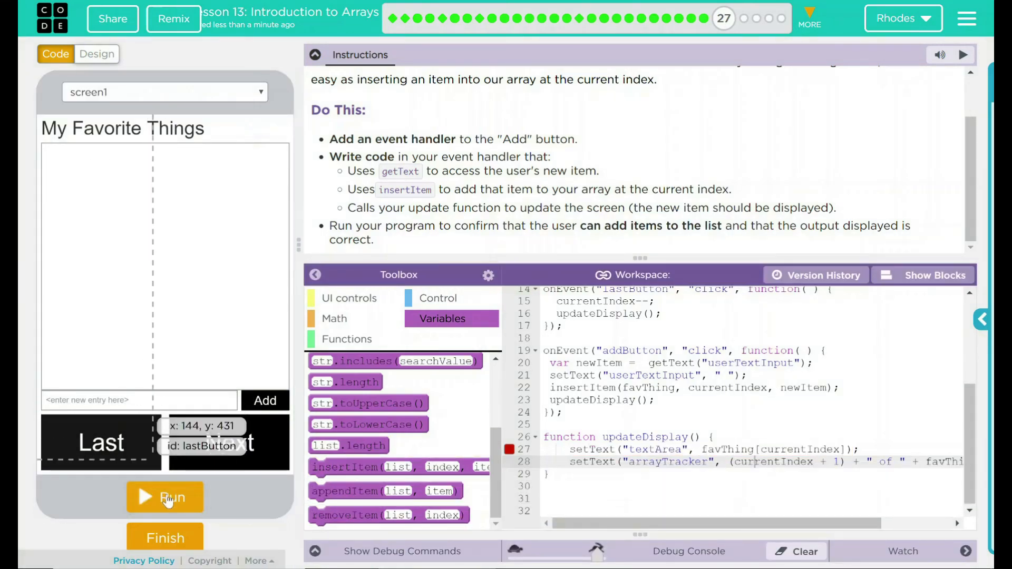
click(165, 496)
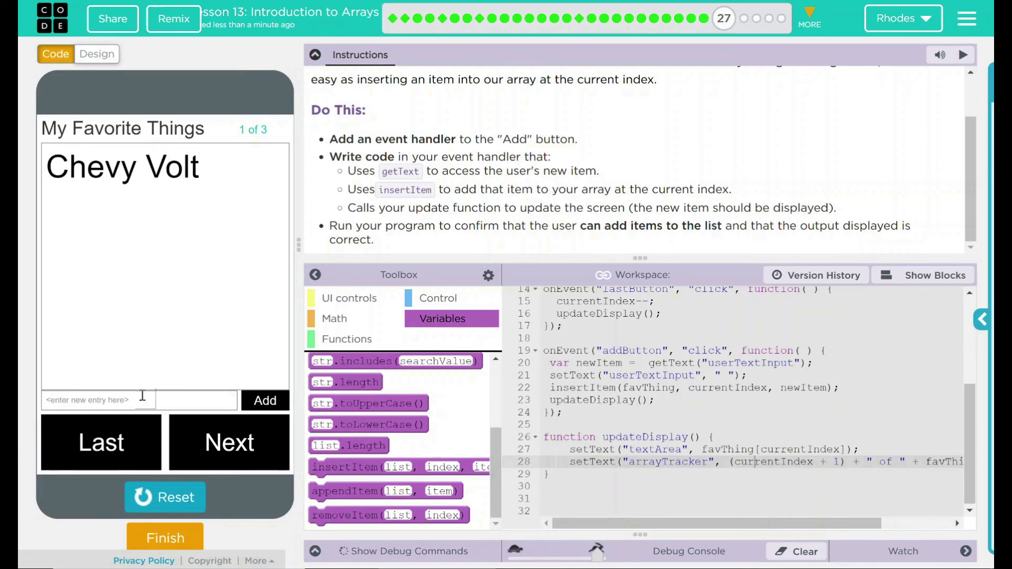
- Add coding, step to Video Games, then add North Royalton to the list
text(coding)
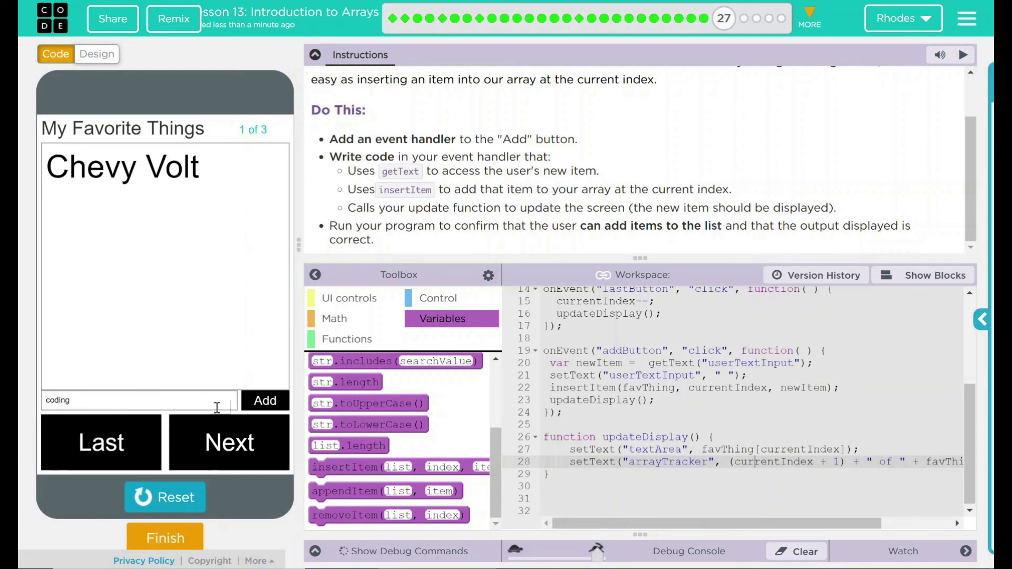
click(265, 401)
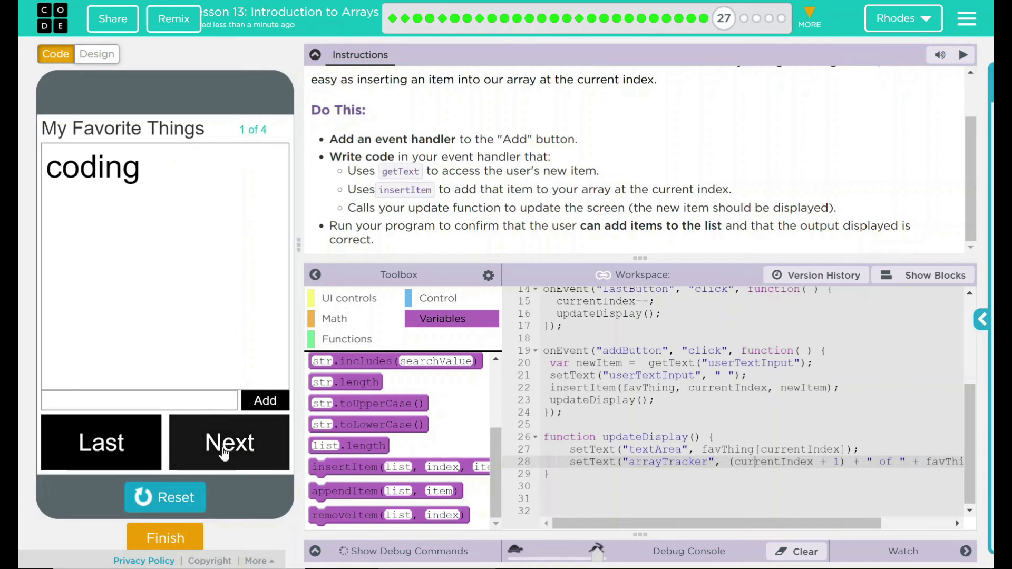
click(229, 442)
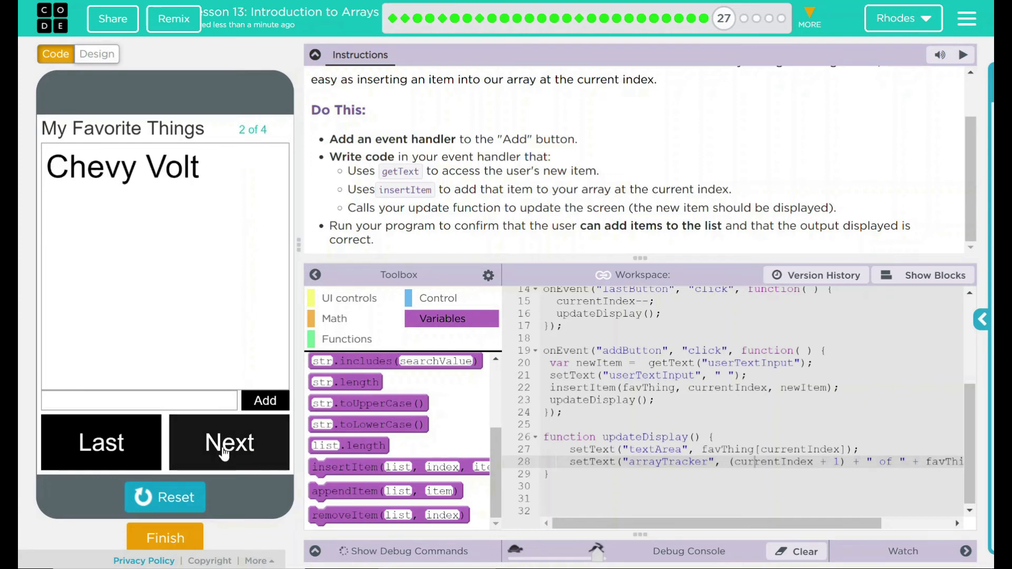
click(229, 441)
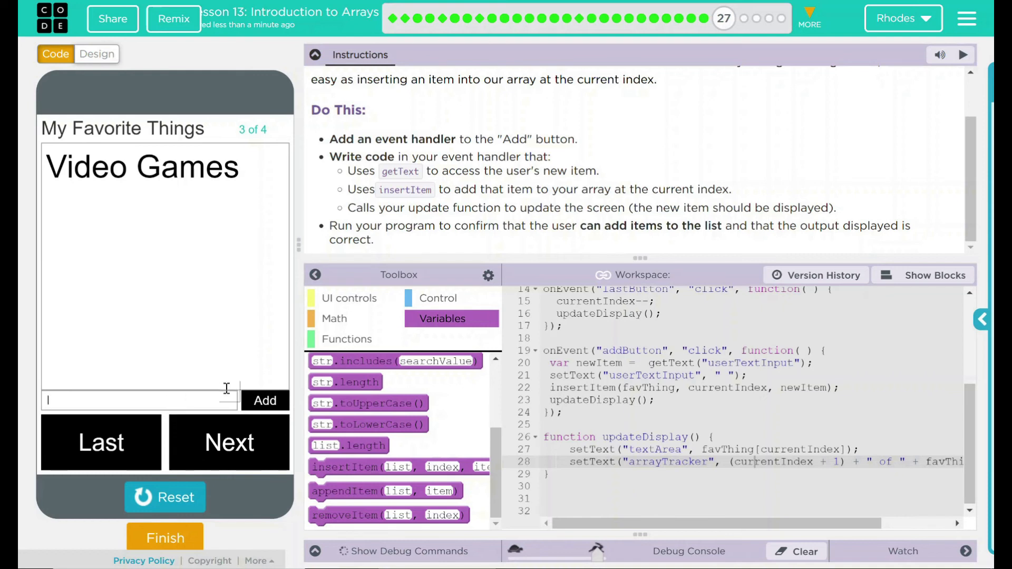
text(North)
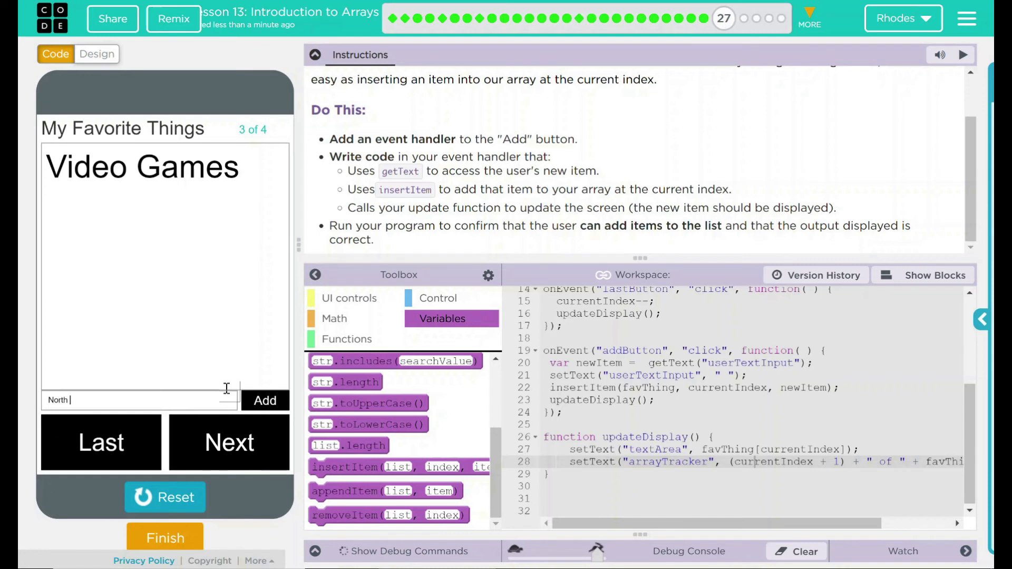
text(Royalton)
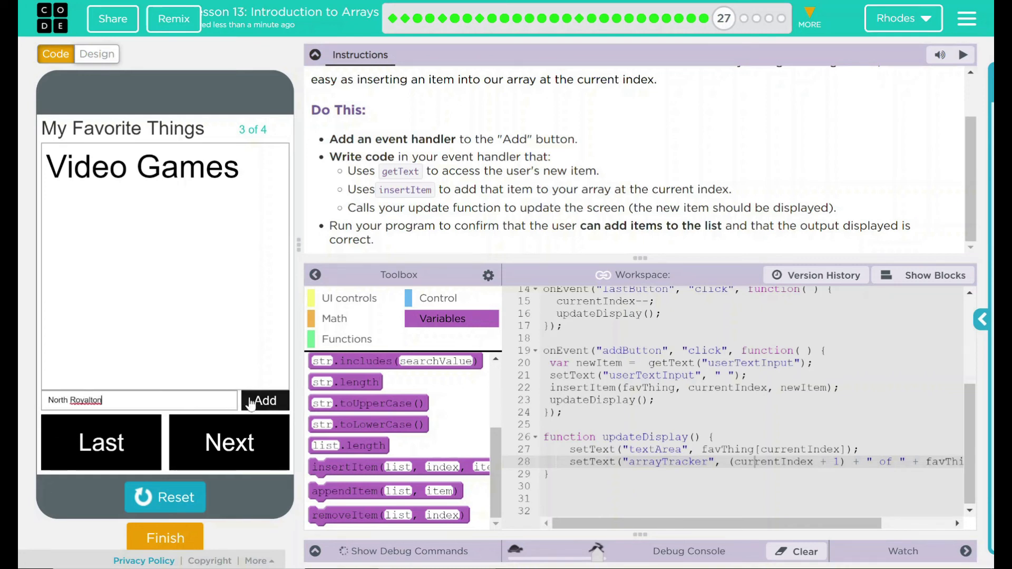
click(265, 401)
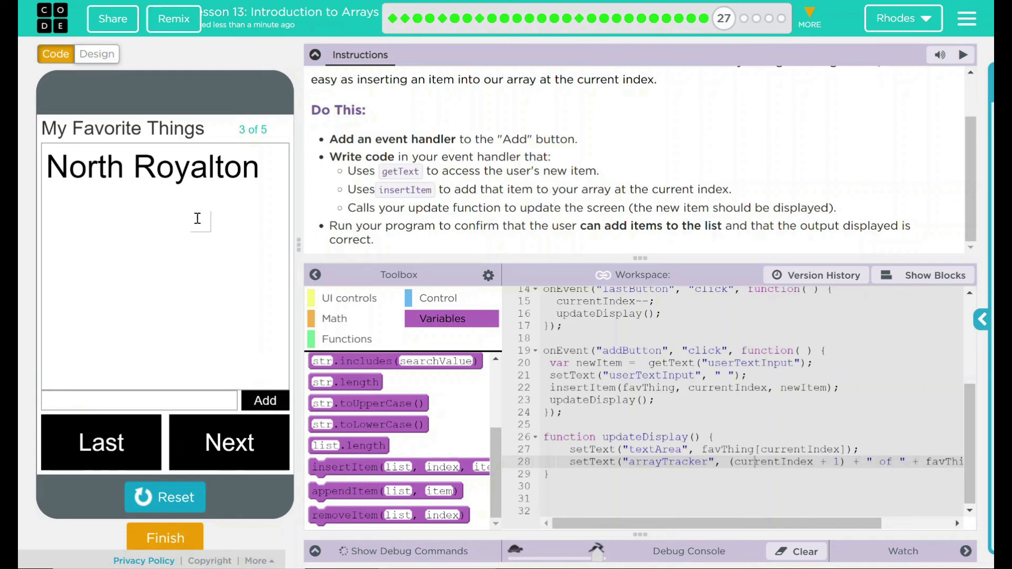
- Step through all five items with Last and Next to confirm their order
click(101, 443)
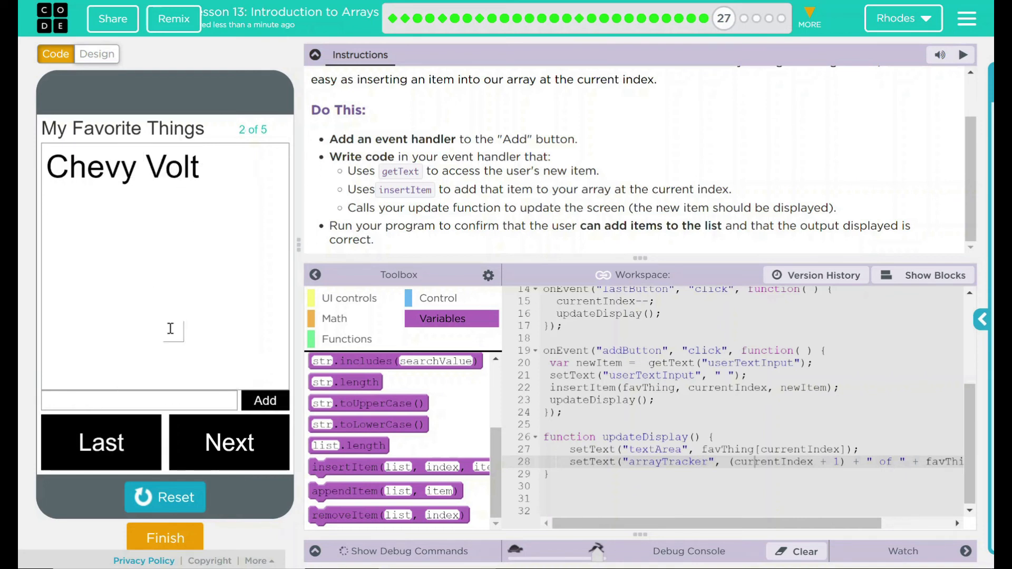
click(229, 443)
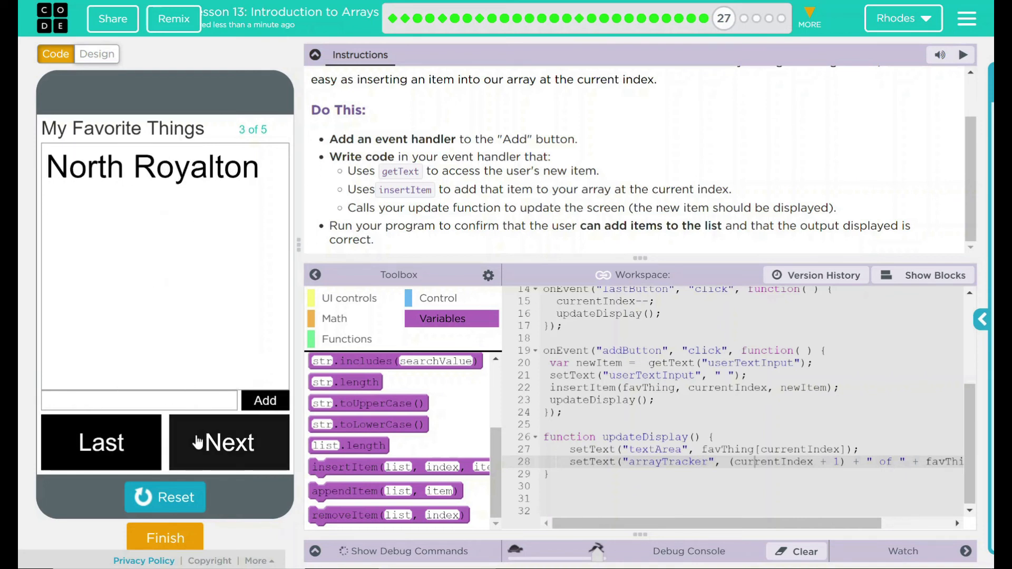
click(229, 442)
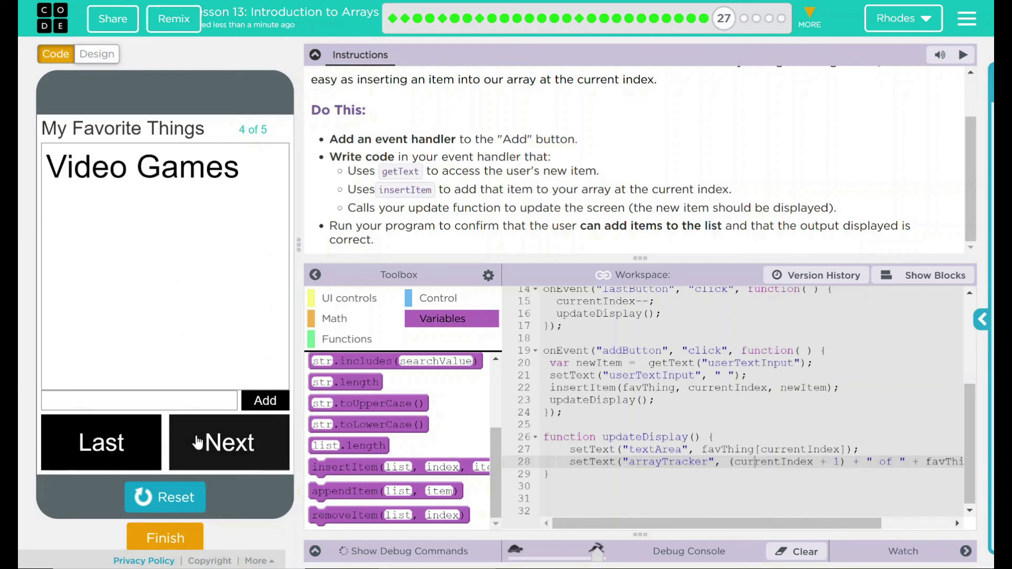
click(229, 442)
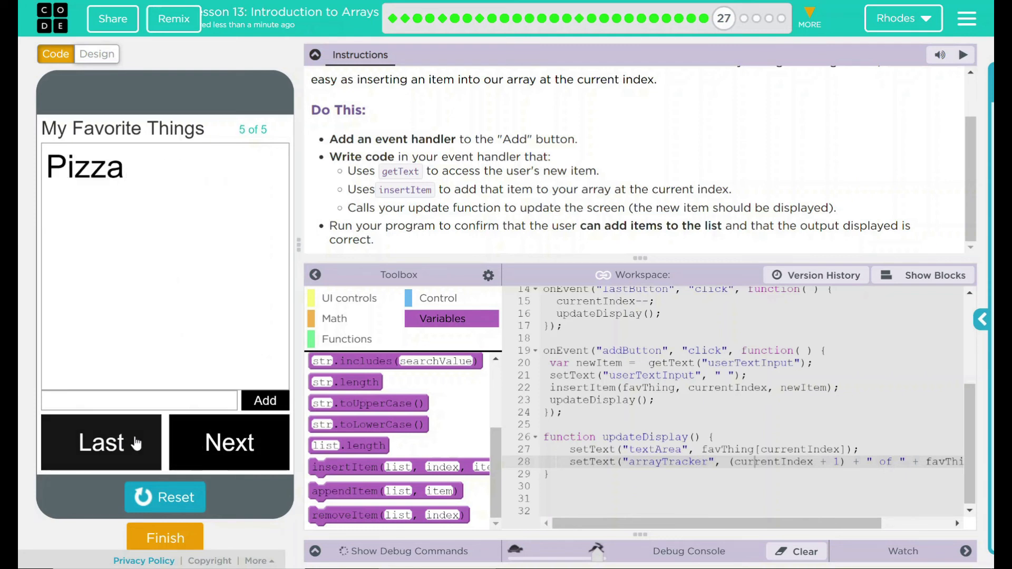
click(229, 442)
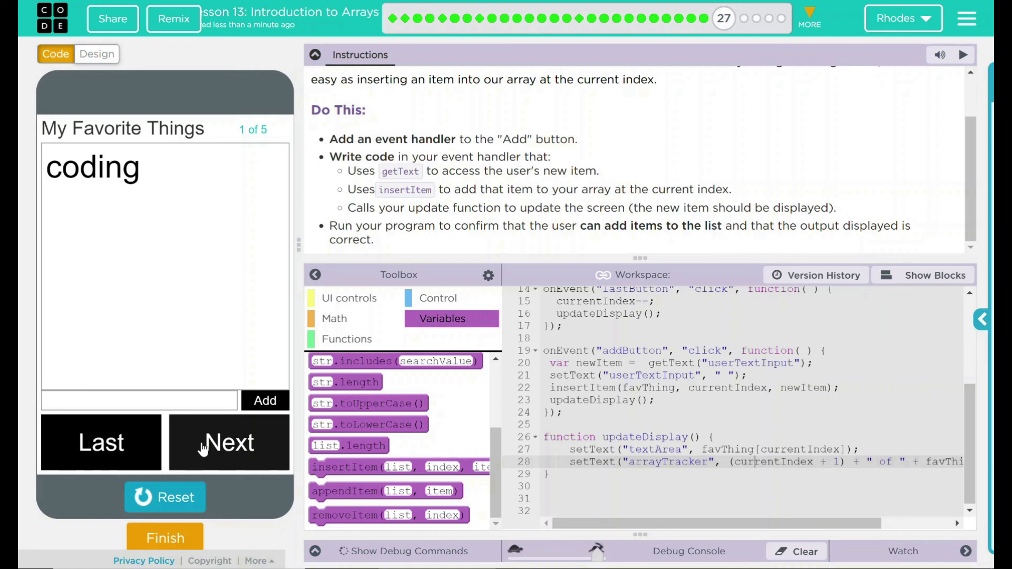
mouse_move(377, 156)
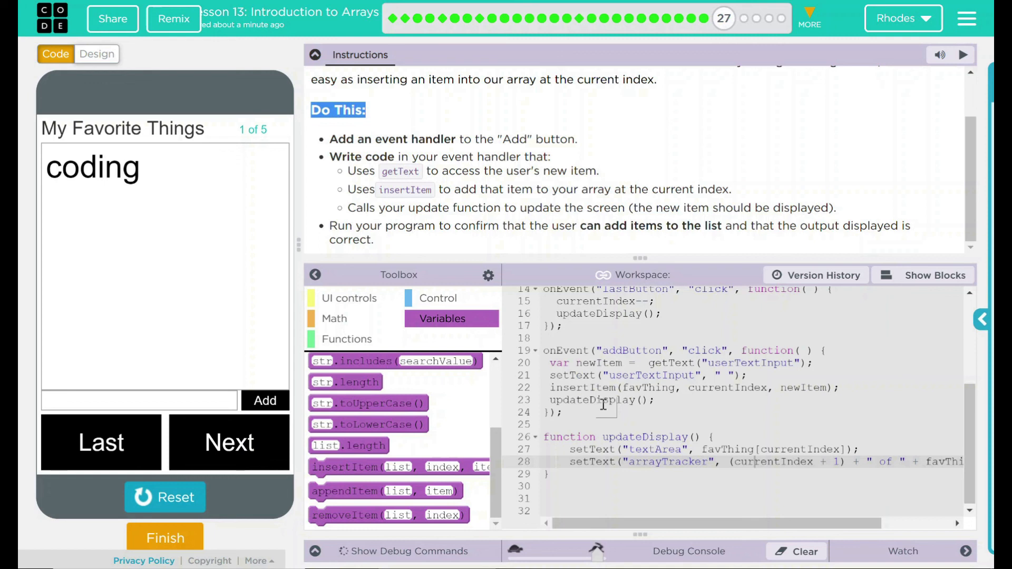
mouse_move(515, 259)
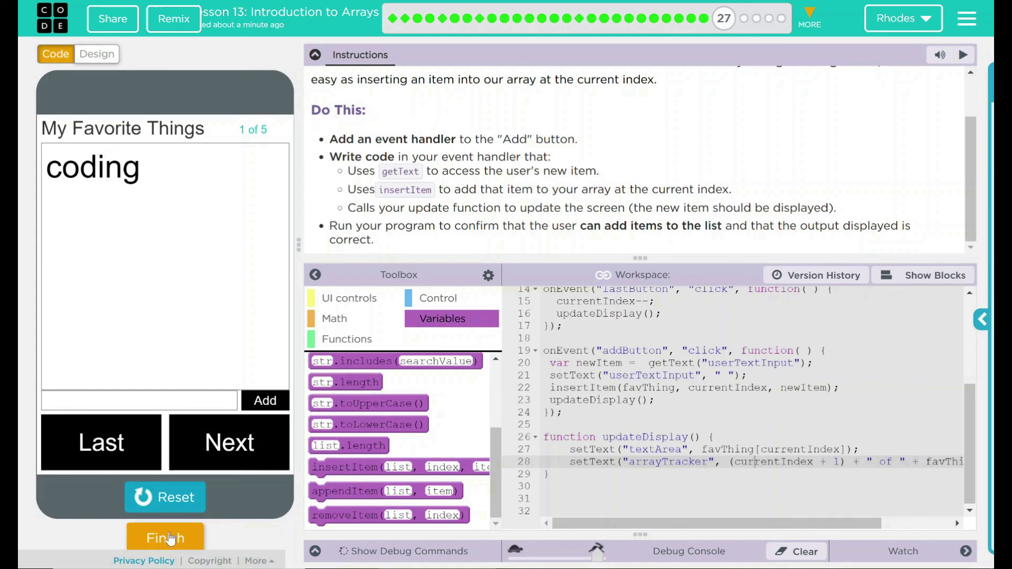
- Mark the 'My Favorite Things' level finished, bringing up the 'Are you finished?' confirmation
click(164, 538)
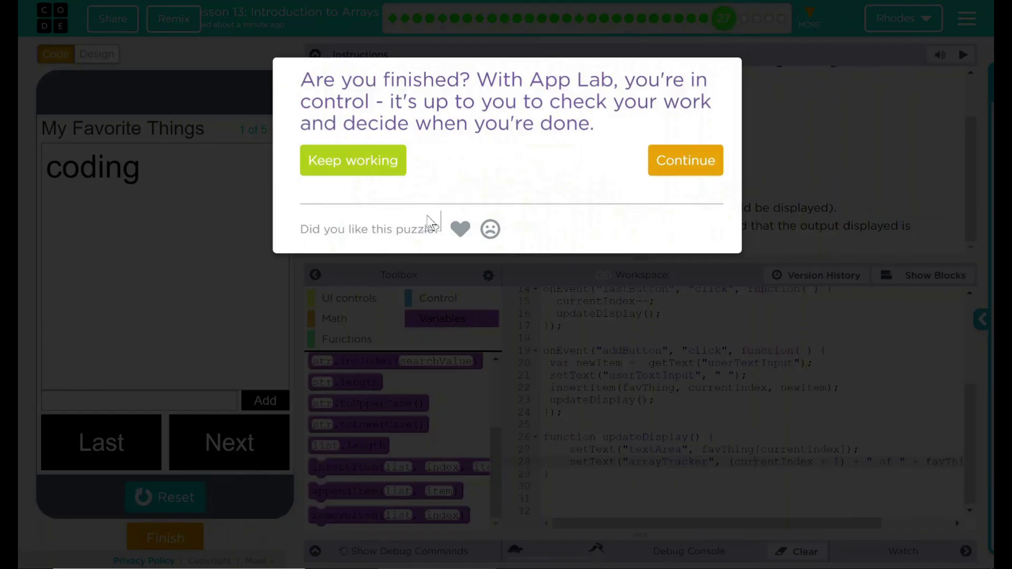